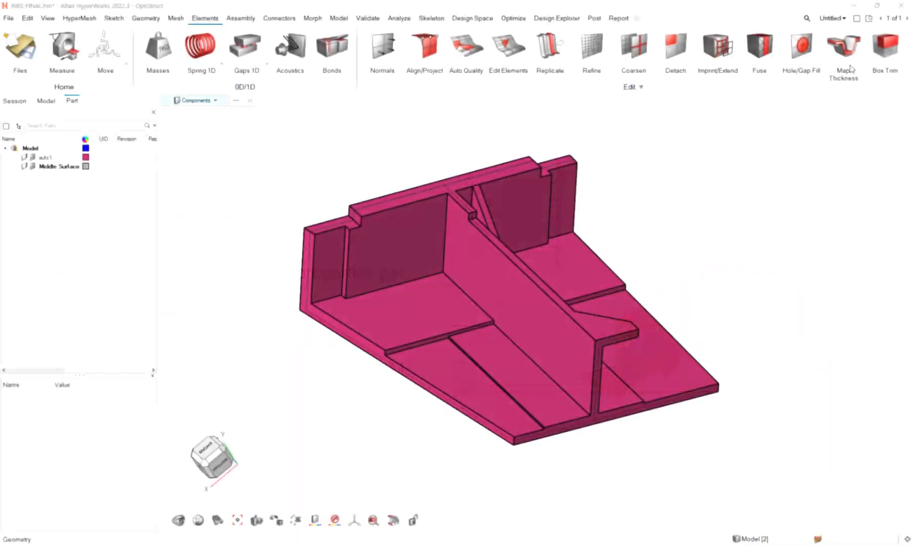
Step: Apply the solid ribs' thickness to the 700 displayed midmesh elements via Map Thickness
{"action": "left_click", "coordinate": [842, 46]}
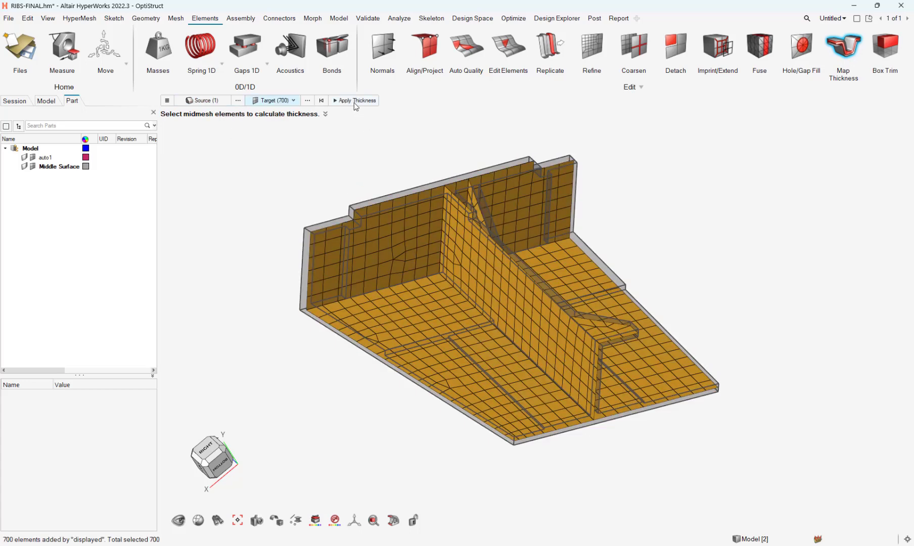
{"action": "left_click", "coordinate": [354, 100]}
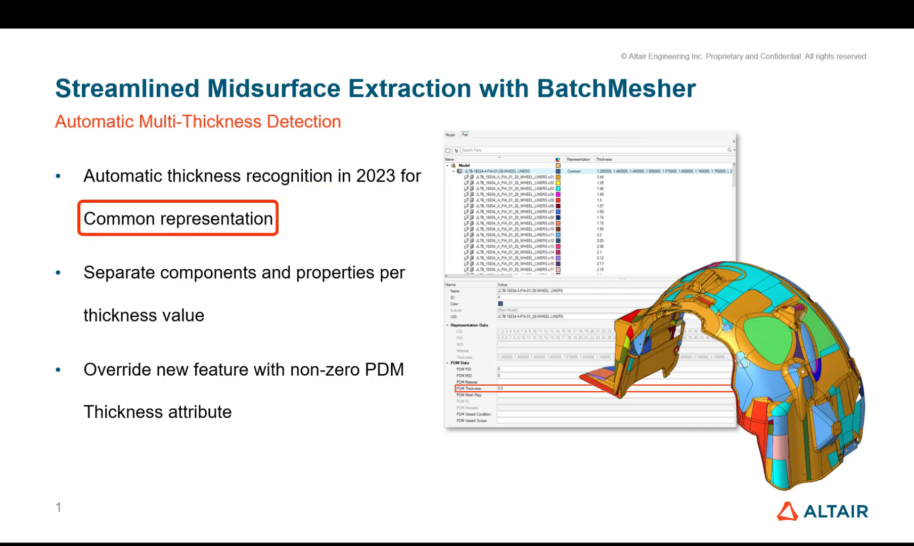
Step: Advance the slide on BatchMesher automatic multi-thickness detection
{"action": "left_click", "coordinate": [178, 218]}
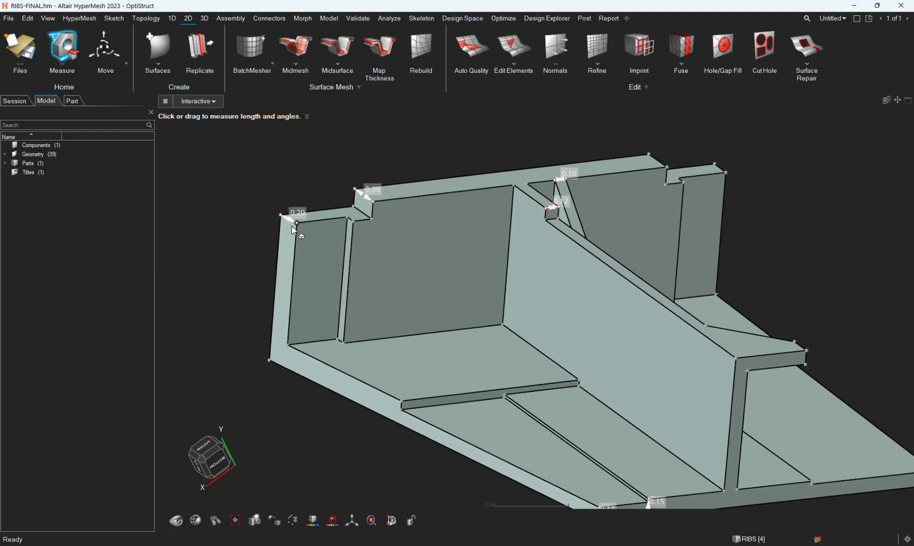
Step: Create a 0.2mm shell representation of RIBS using the Offset+Planes midsurface method
{"action": "left_click", "coordinate": [71, 101]}
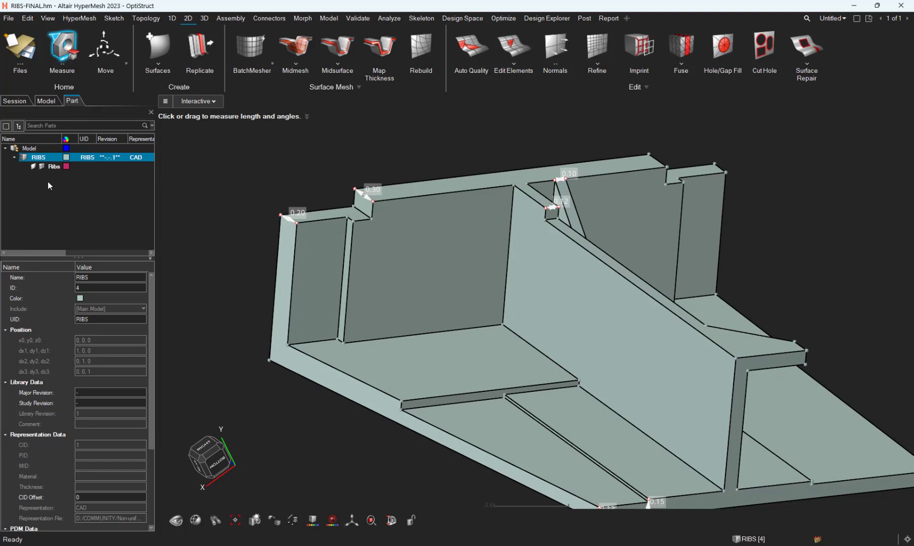
{"action": "right_click", "coordinate": [33, 157]}
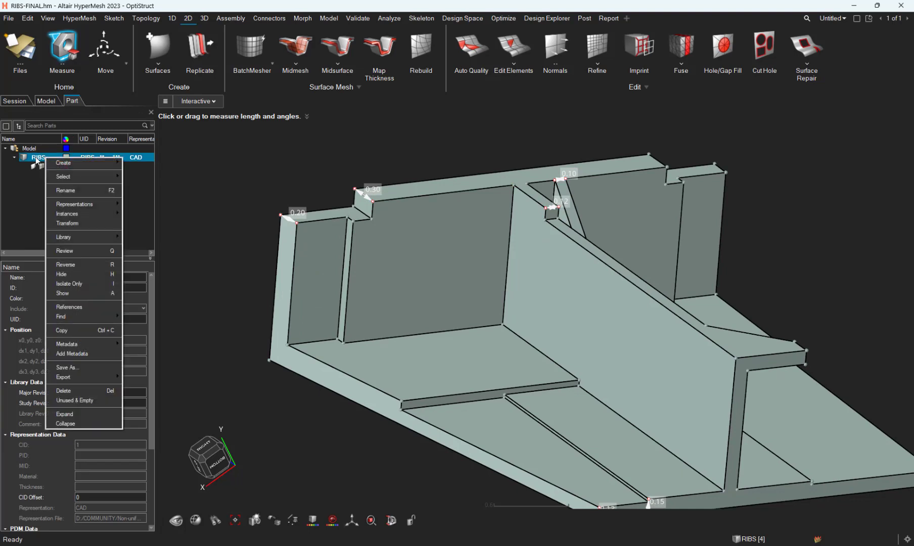
{"action": "mouse_move", "coordinate": [76, 204]}
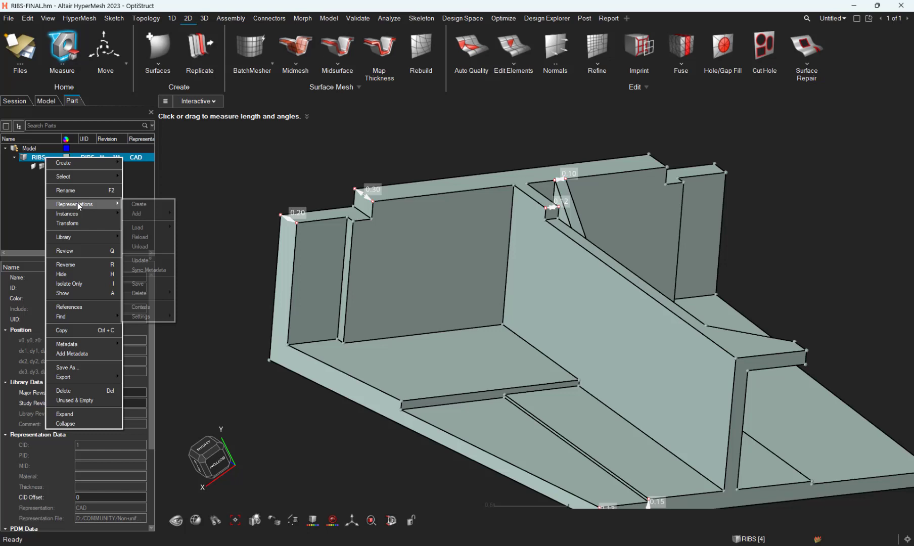
{"action": "left_click", "coordinate": [139, 203]}
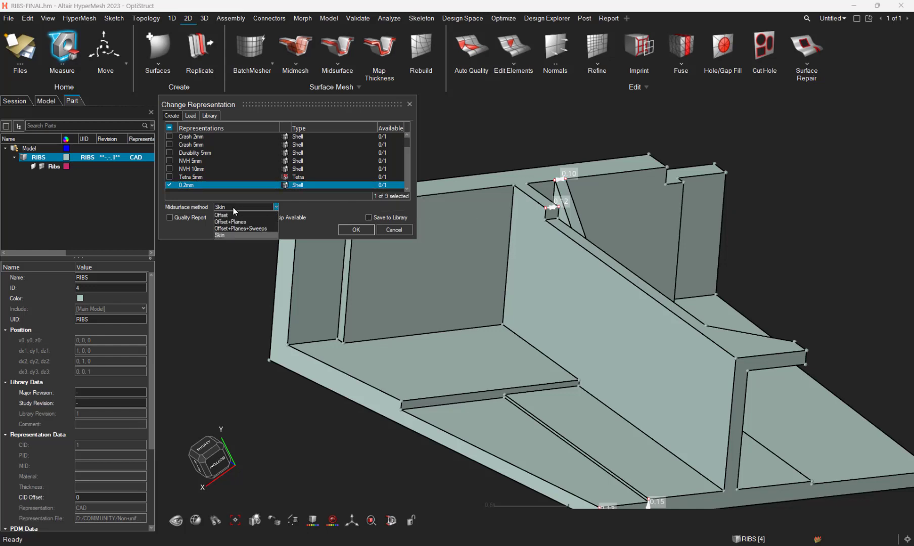
{"action": "left_click", "coordinate": [231, 221]}
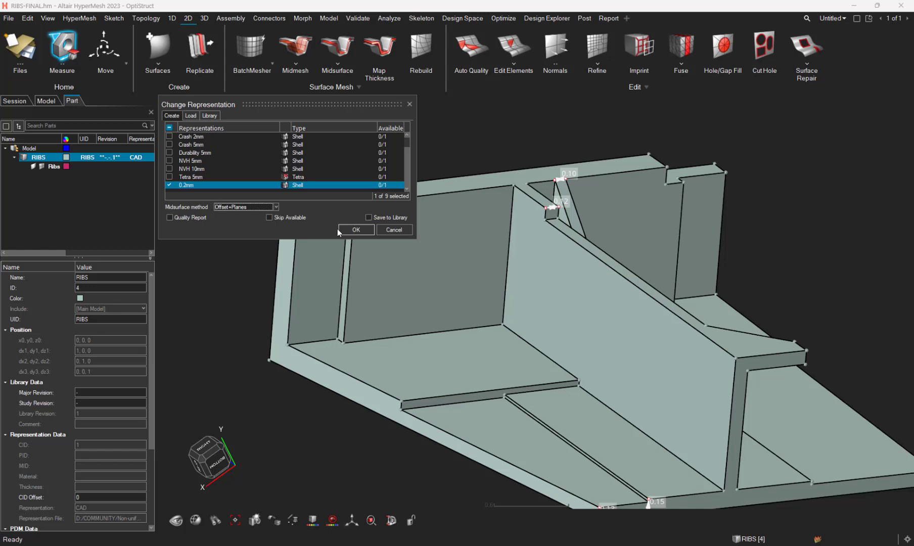
{"action": "left_click", "coordinate": [356, 230]}
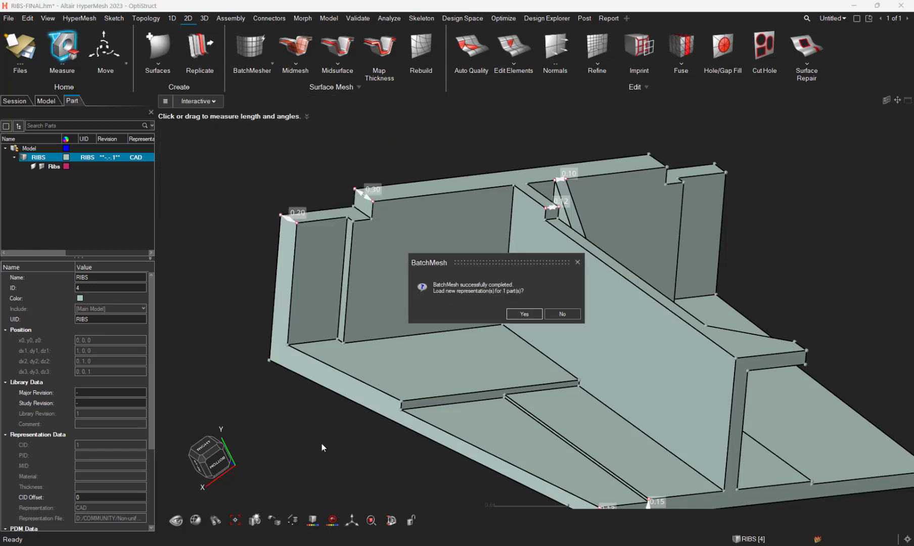
{"action": "mouse_move", "coordinate": [507, 351]}
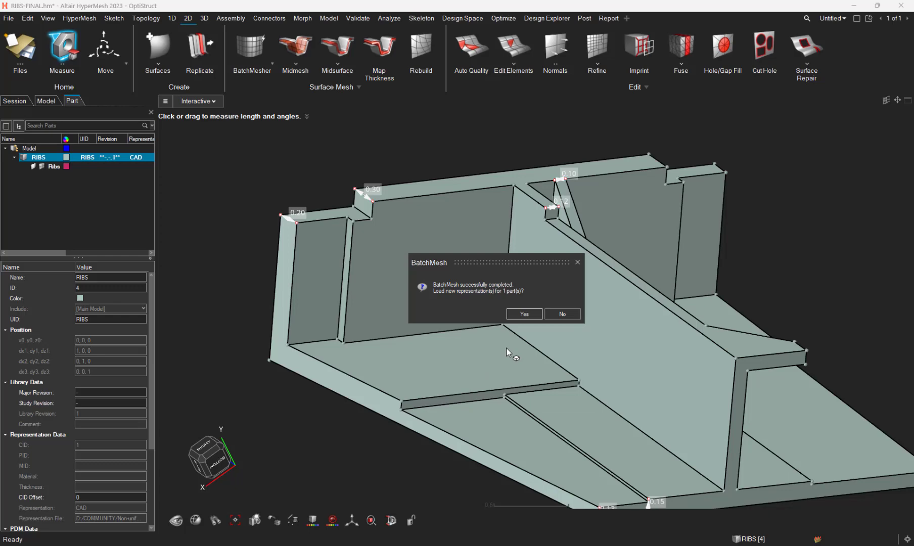
Step: Load the new midsurface representation and list its four thickness properties RIBS.p01 to RIBS.p04
{"action": "left_click", "coordinate": [524, 313]}
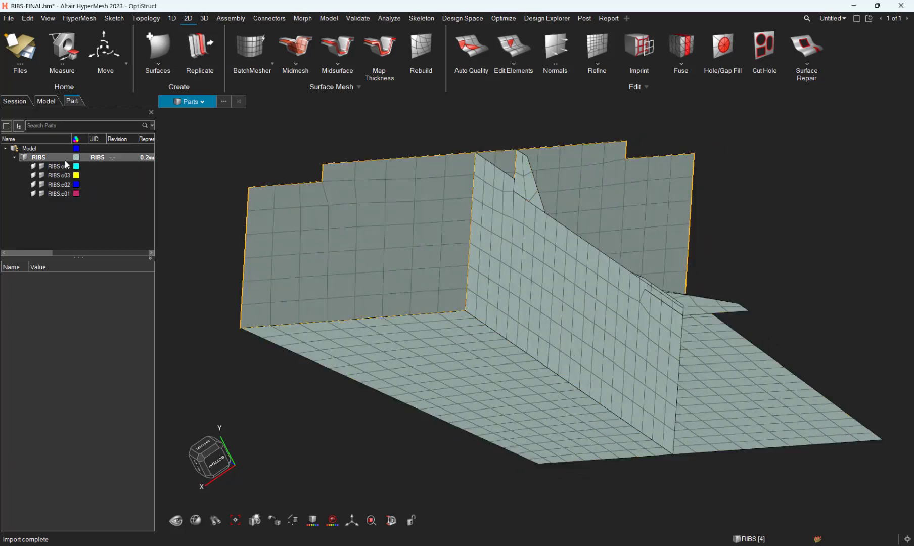
{"action": "left_click", "coordinate": [57, 193]}
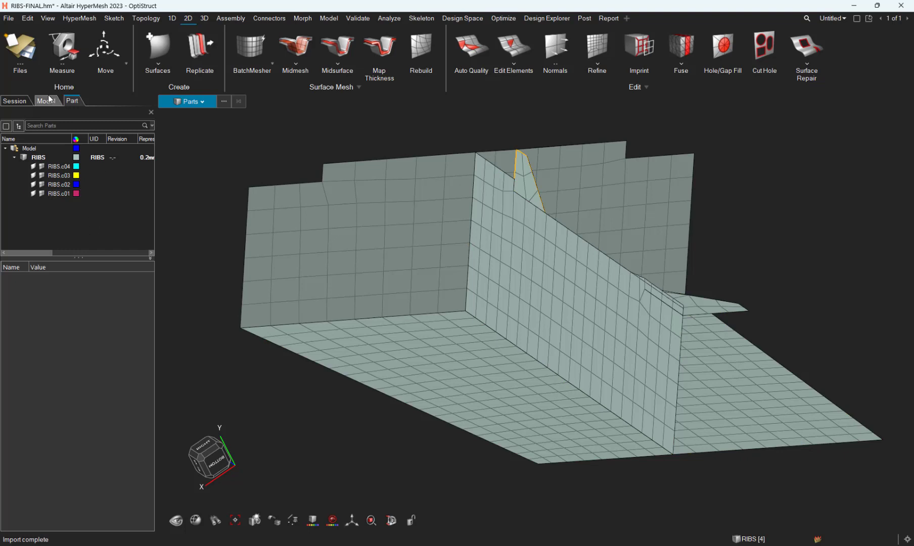
{"action": "left_click", "coordinate": [103, 101]}
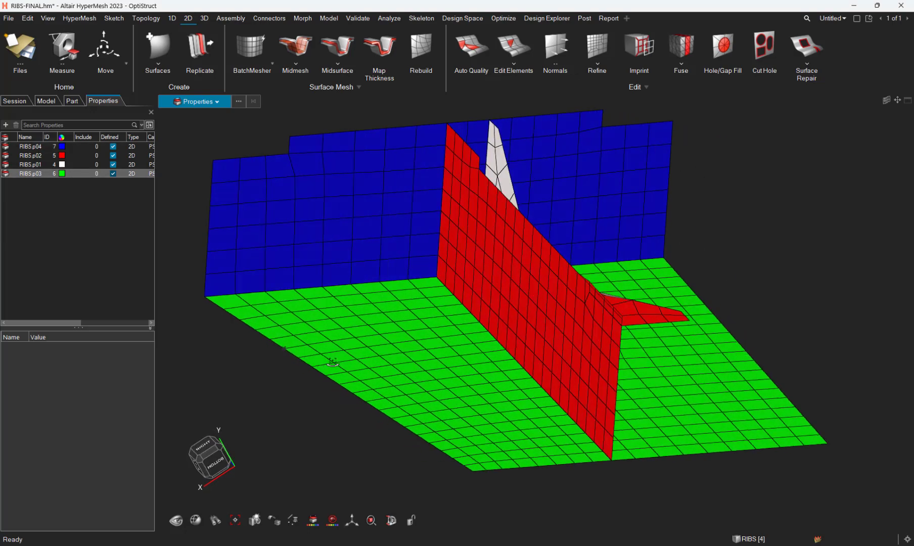
Step: Colour the mesh by element thickness (0.1–0.3) and draw shells at true 3D thickness
{"action": "left_click", "coordinate": [313, 520]}
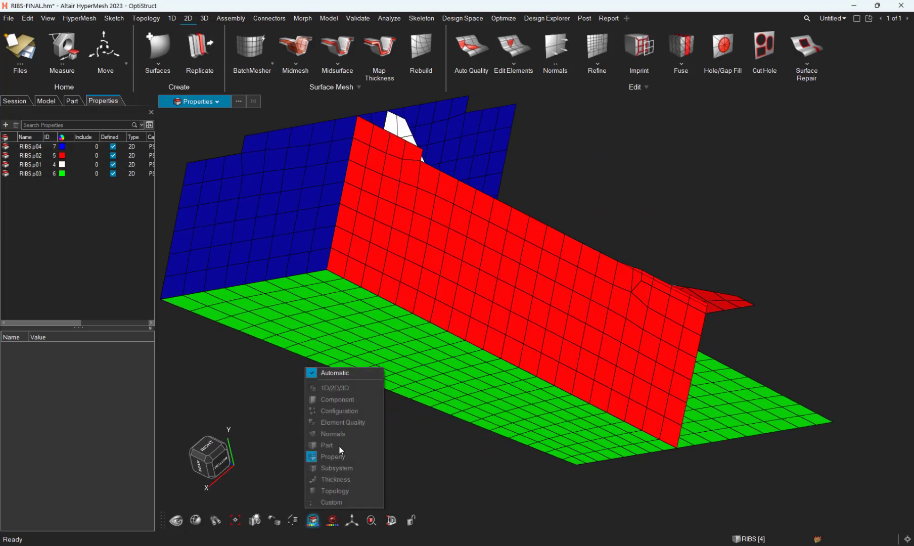
{"action": "left_click", "coordinate": [336, 479]}
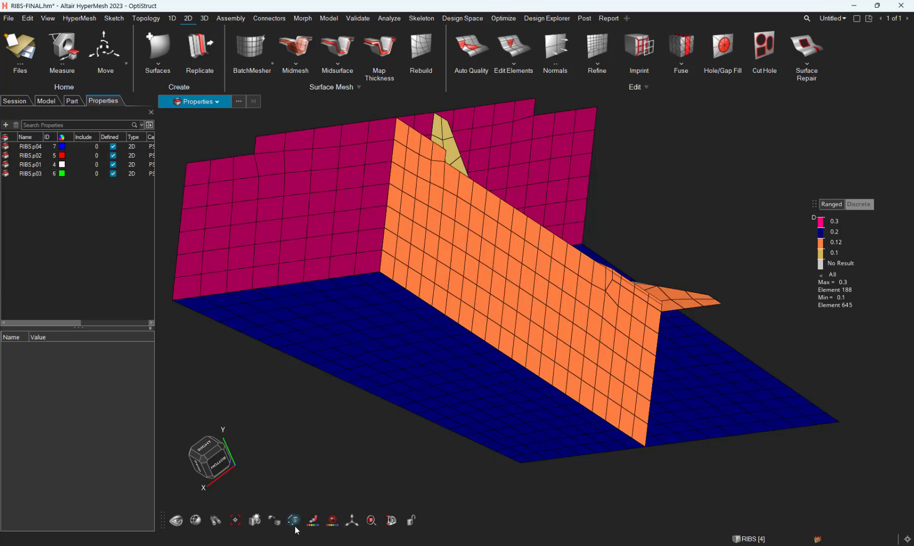
{"action": "left_click", "coordinate": [292, 521]}
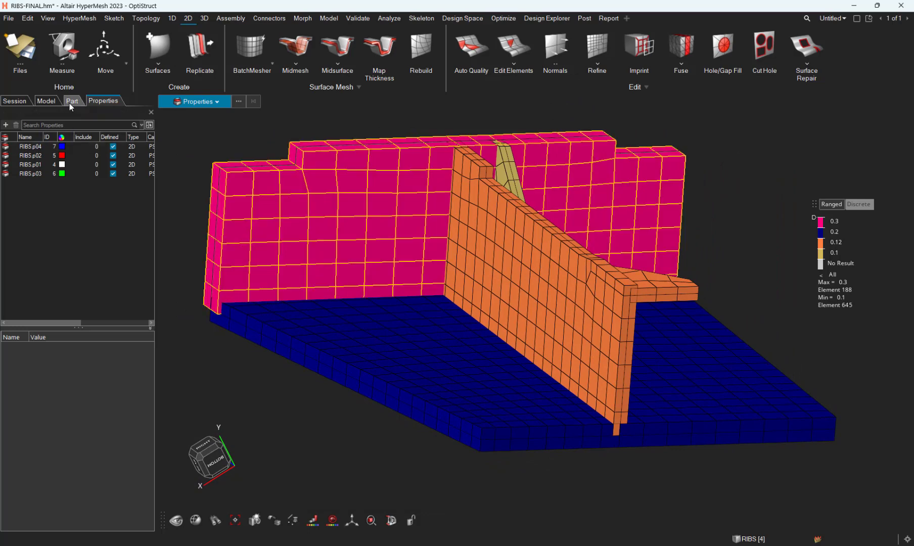
Step: Show the RIBS part's entity details down to Representation Data with thicknesses 0.10, 0.12, 0.20
{"action": "left_click", "coordinate": [73, 100]}
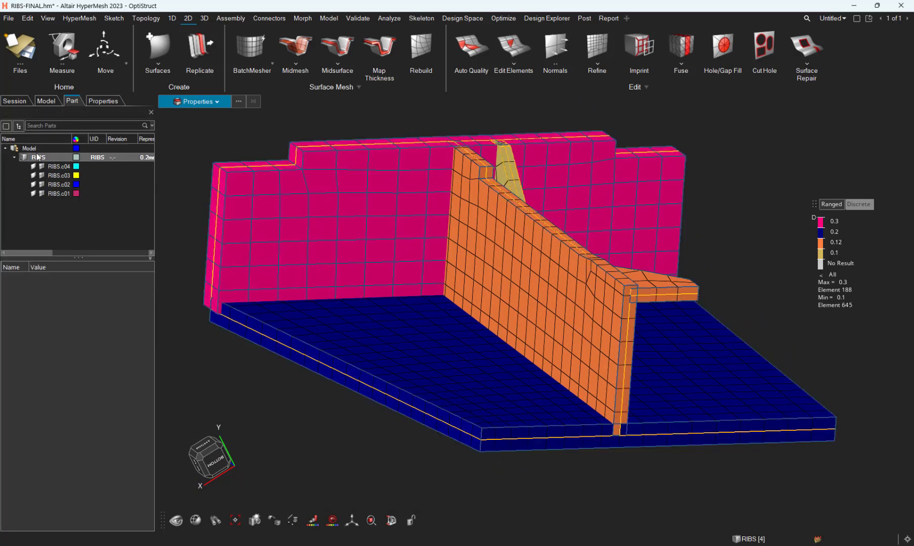
{"action": "left_click", "coordinate": [39, 156]}
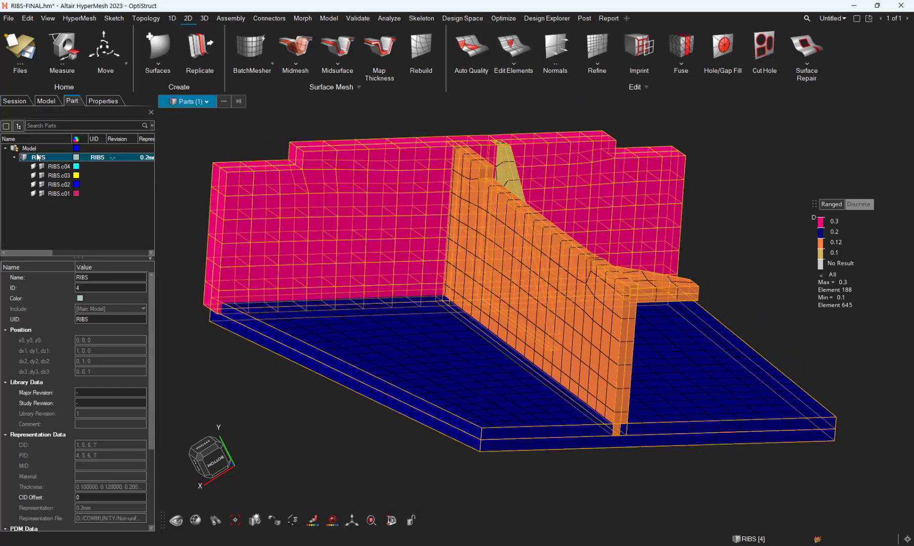
{"action": "scroll", "scroll_direction": "down", "scroll_amount": 3}
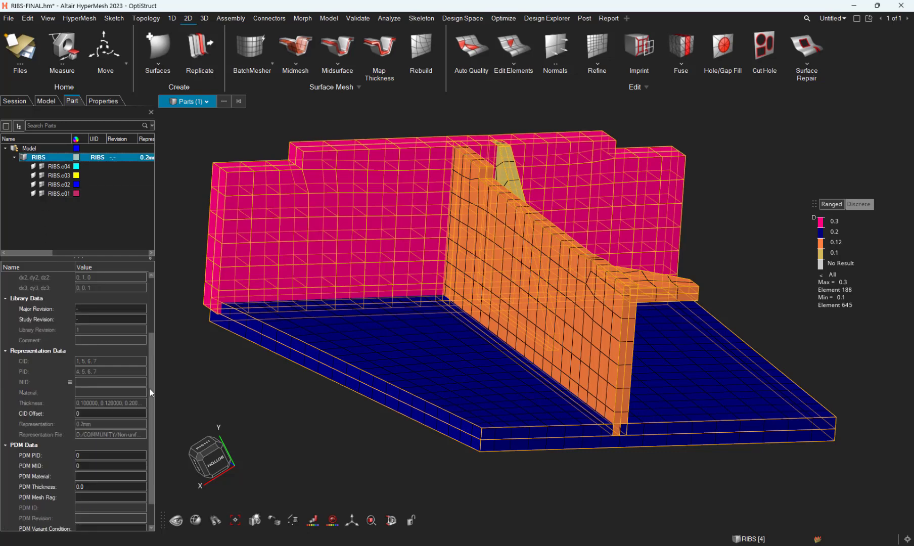
{"action": "scroll", "scroll_direction": "down", "scroll_amount": 3}
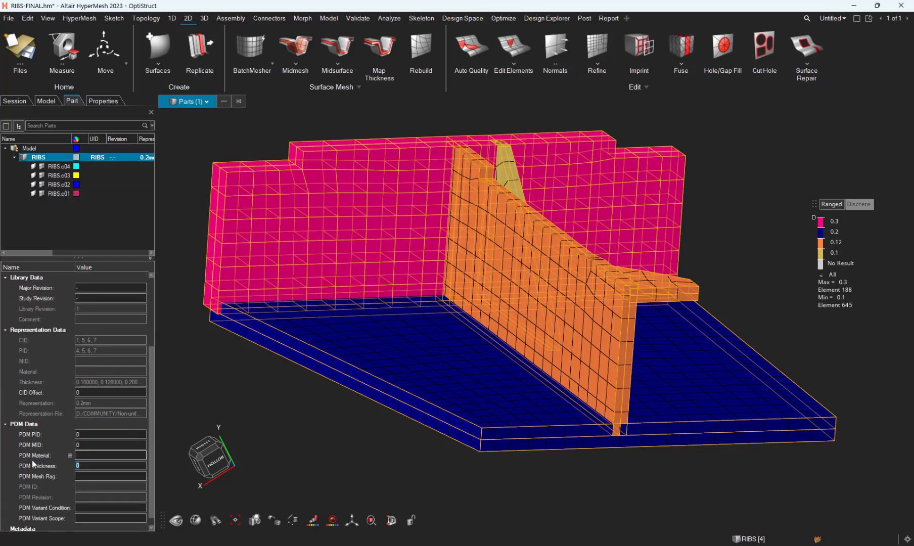